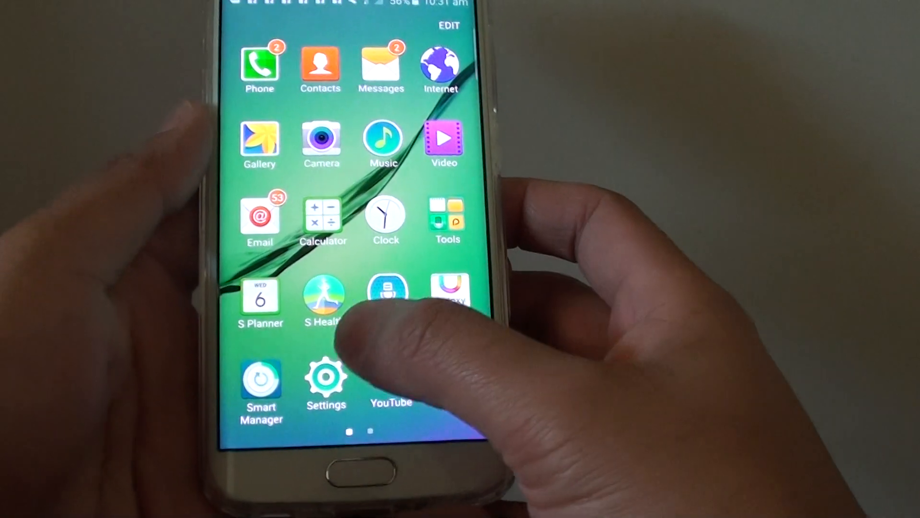
- Launch Settings from the home screen and go to Sounds and notifications
left_click(326, 376)
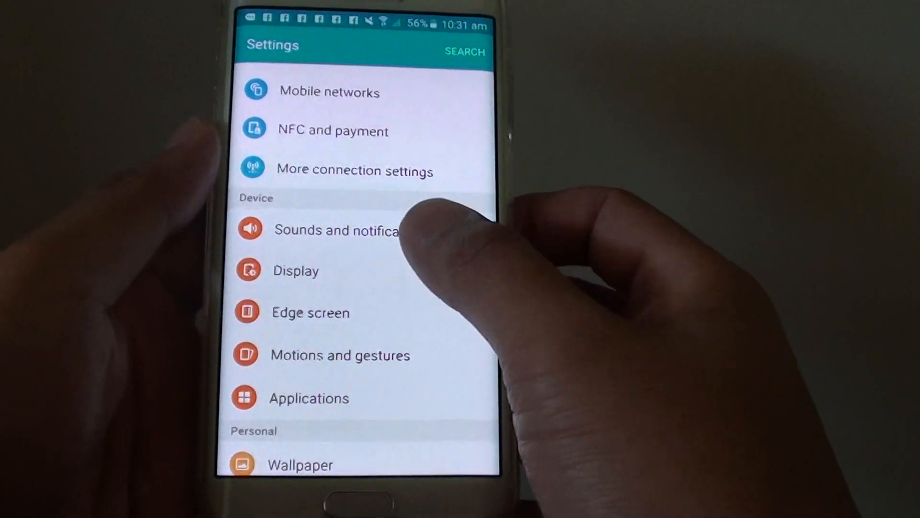
left_click(336, 230)
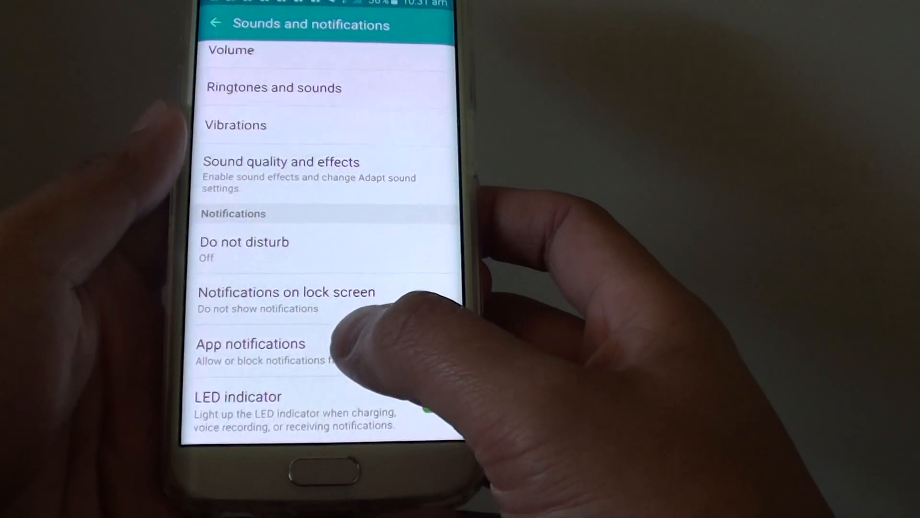
- Open App notifications and browse the app list from AnTuTu Benchmark to OneDrive
left_click(250, 343)
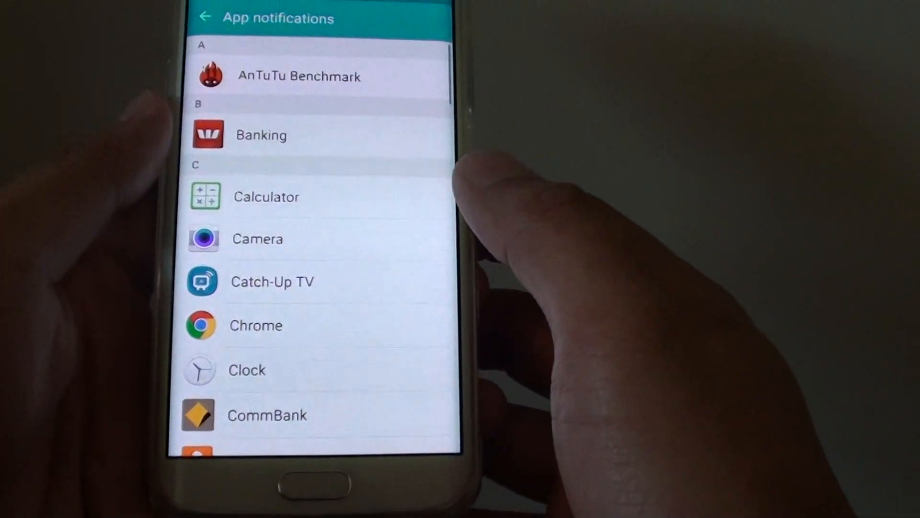
scroll("down", 3)
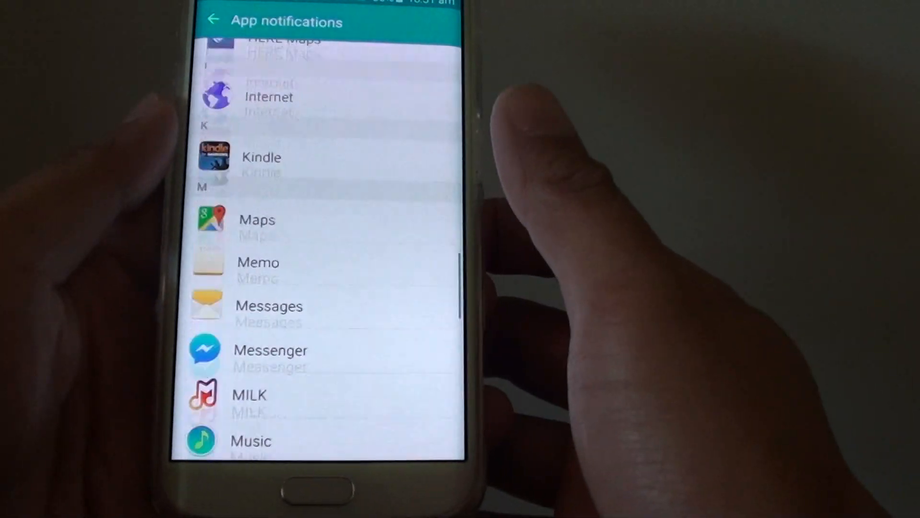
scroll("down", 3)
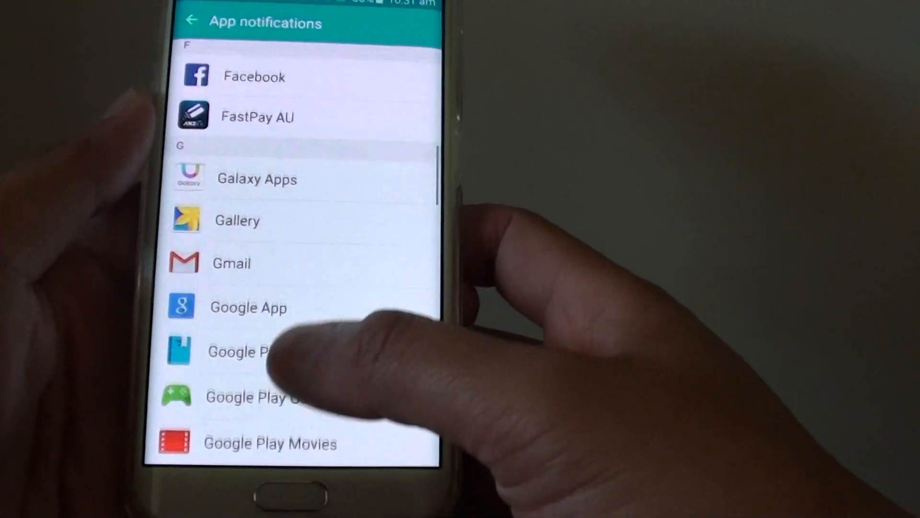
scroll("down", 3)
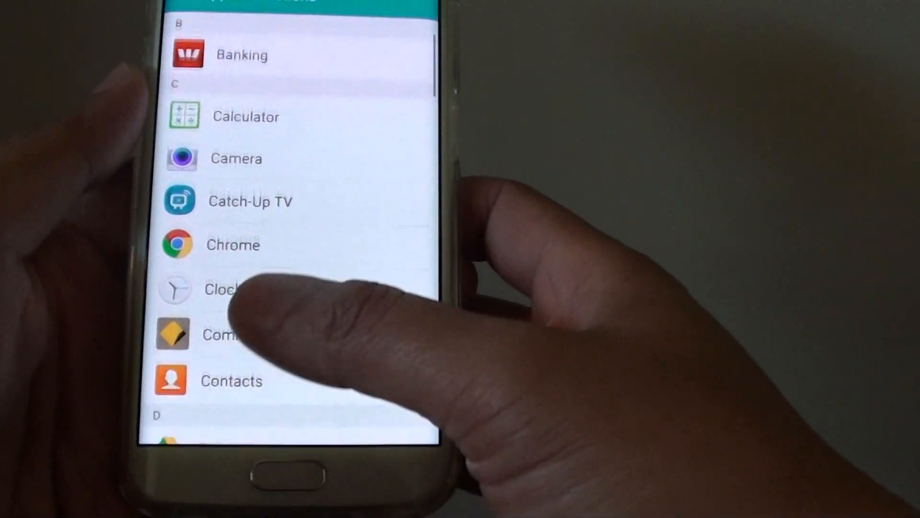
scroll("up", 3)
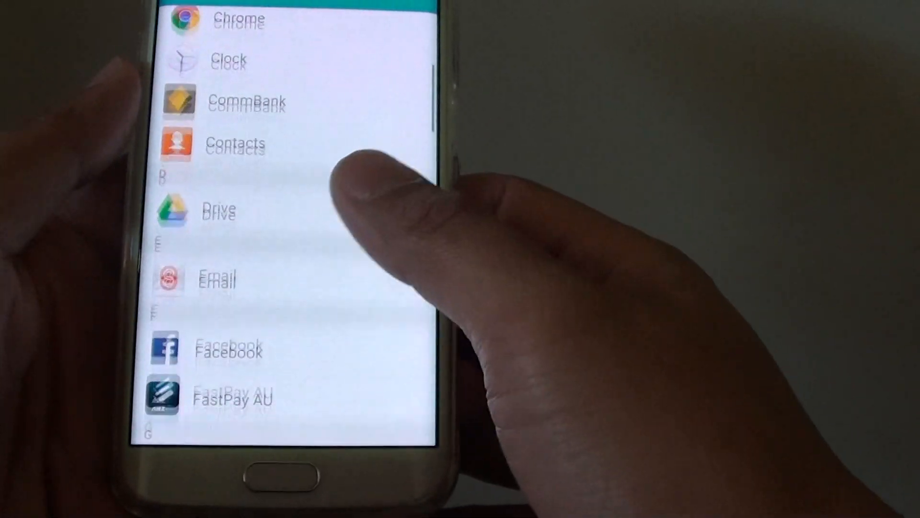
scroll("down", 3)
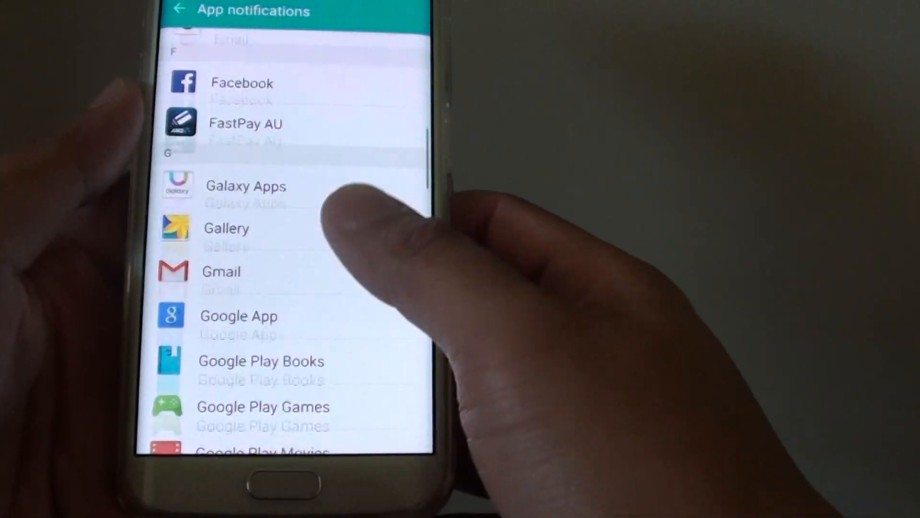
scroll("down", 3)
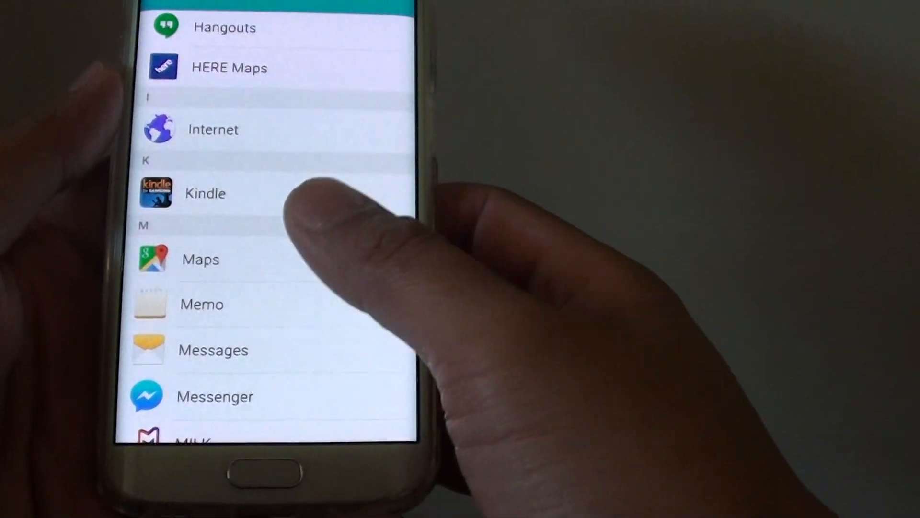
scroll("down", 3)
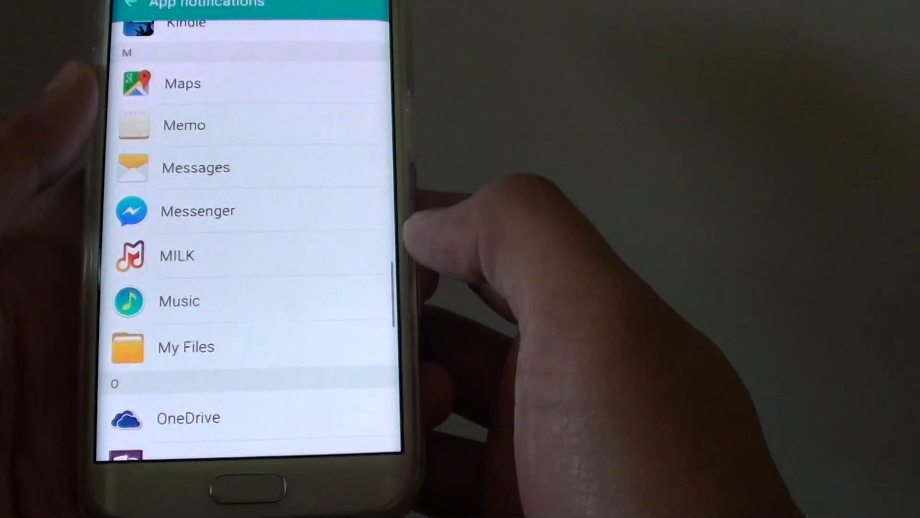
- Scroll further down the app list and select Peel Smart Remote
scroll("down", 3)
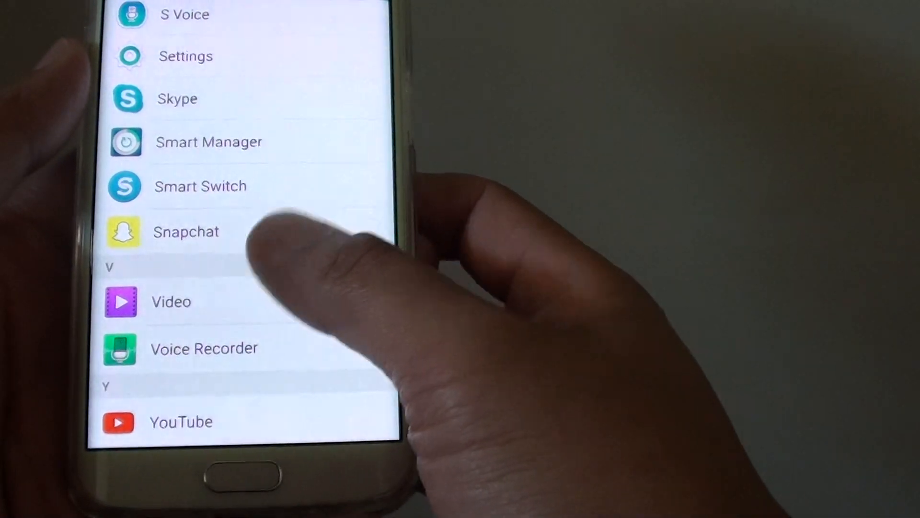
scroll("down", 3)
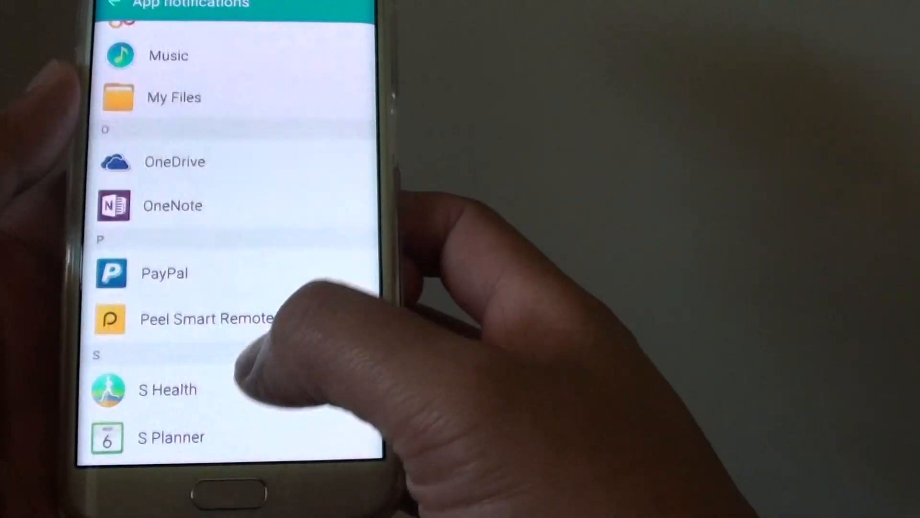
left_click(205, 319)
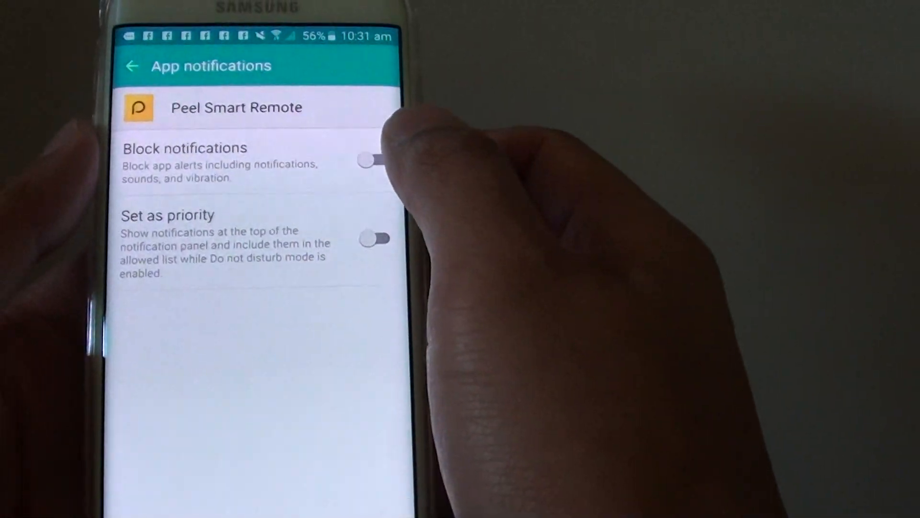